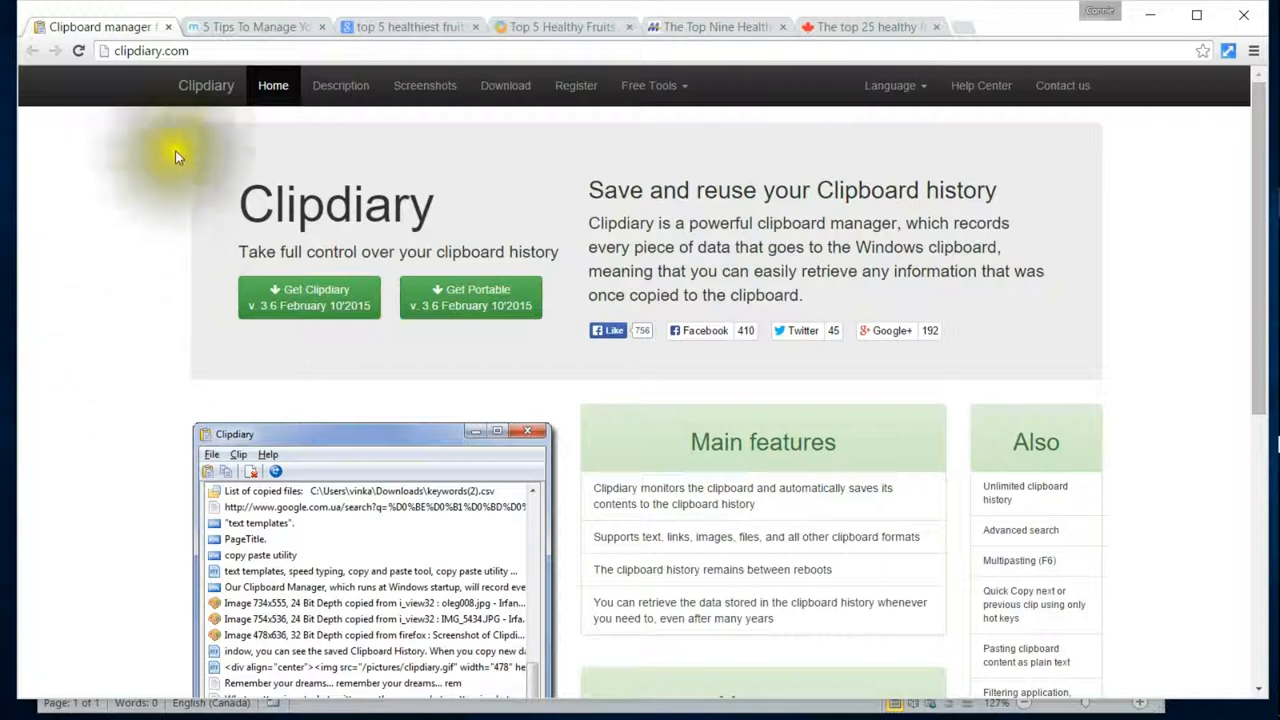
Step: Switch Chrome to the 'top 5 healthiest fruits' search results to copy its address
left_click(410, 26)
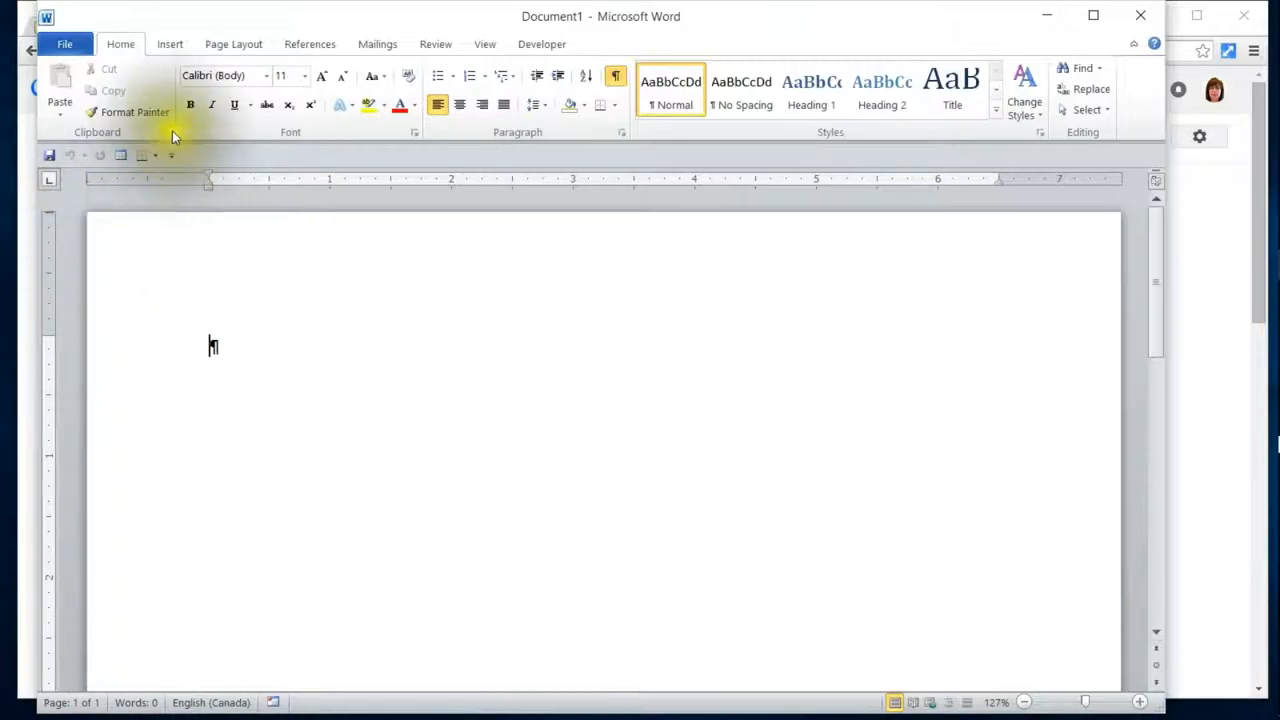
mouse_move(168, 136)
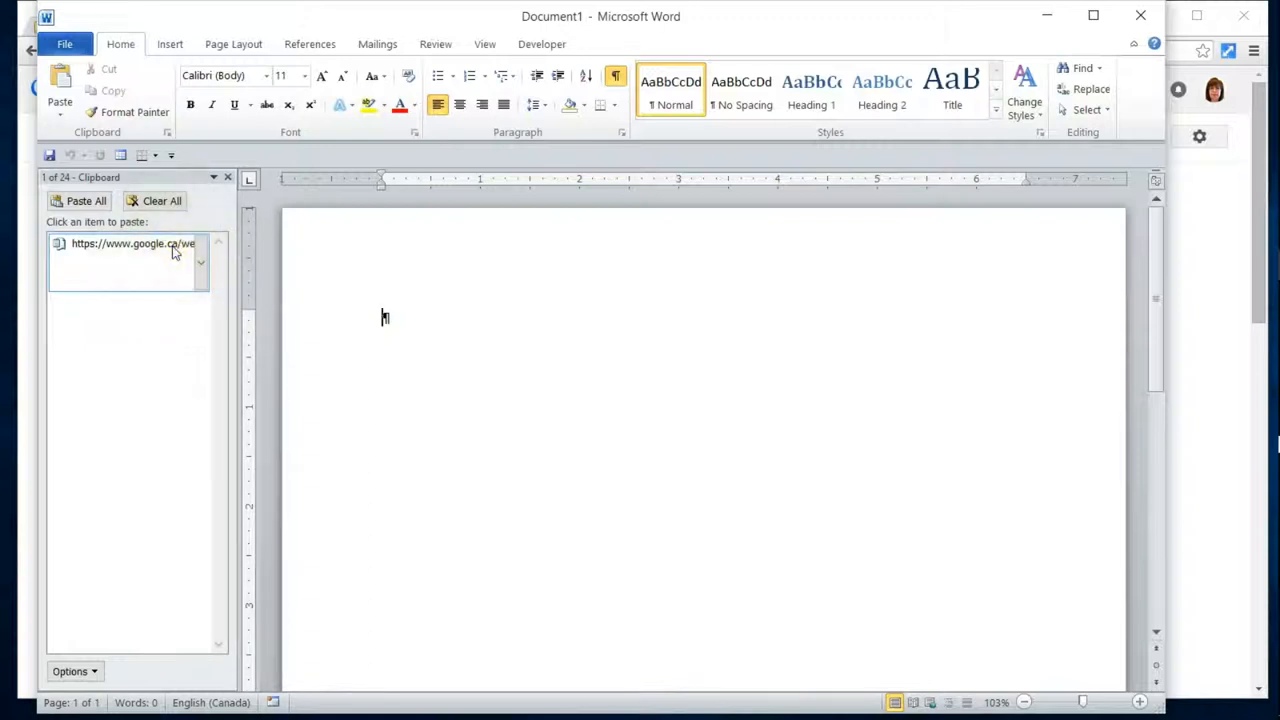
Step: Paste the saved Google search address from the Clipboard pane into the document
left_click(132, 244)
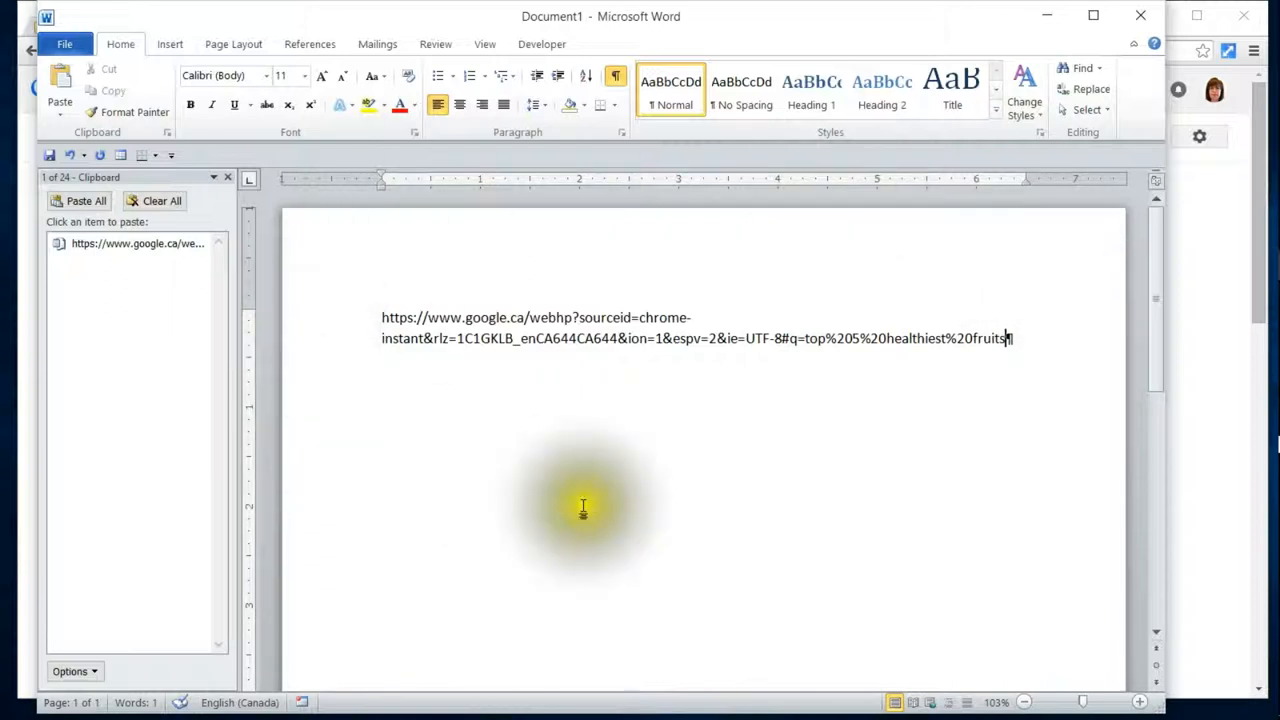
mouse_move(1076, 440)
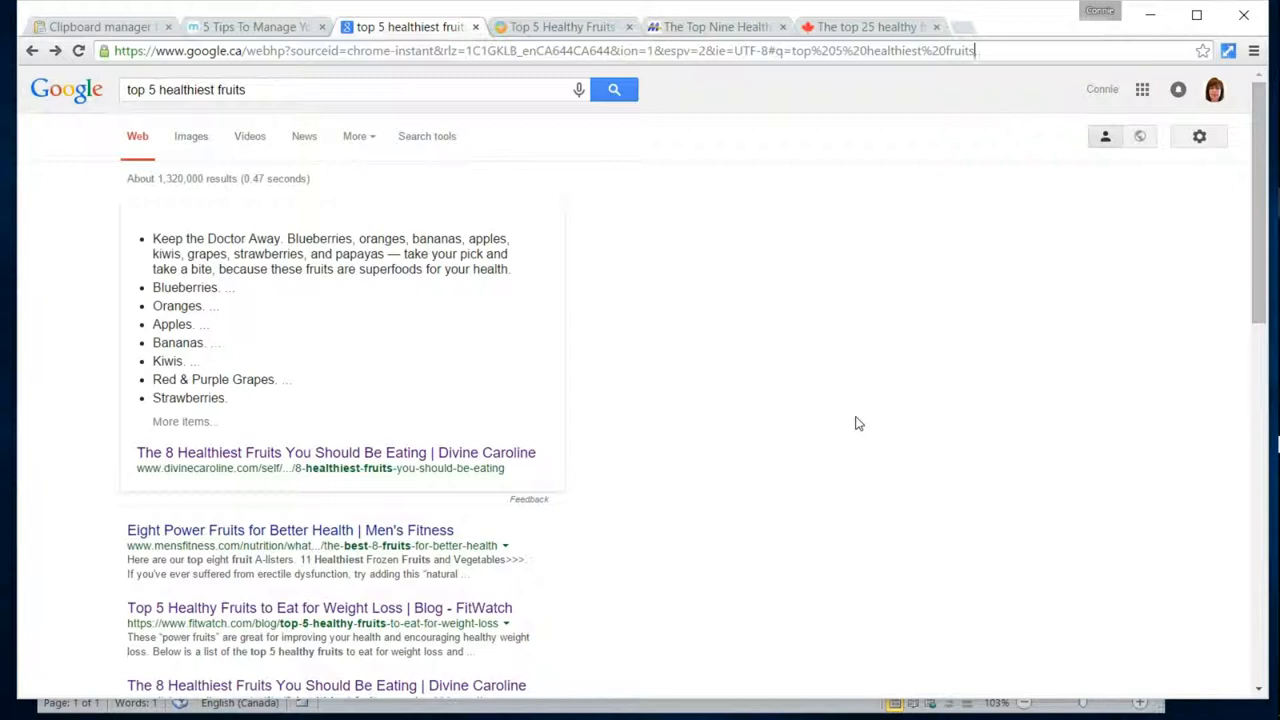
Step: Return to the Top 5 Healthy Fruits article to copy the Healthy Fruit #1 - Berries passage
left_click(812, 410)
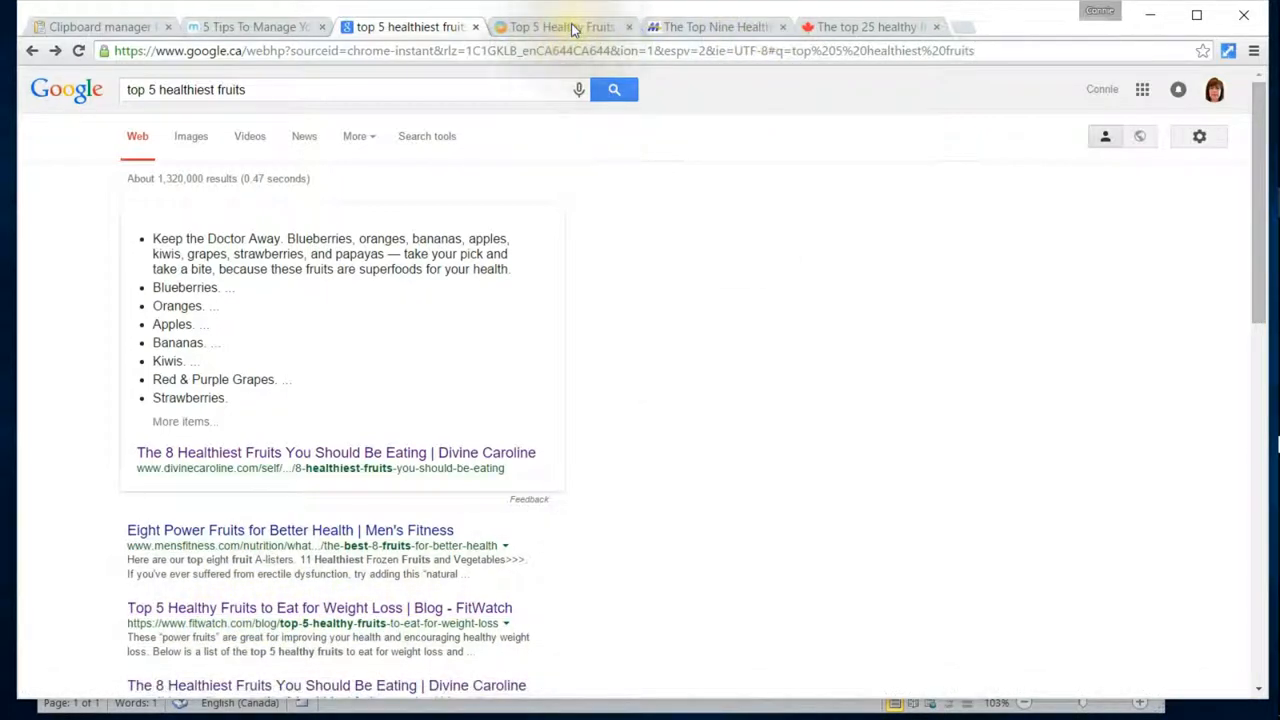
left_click(560, 28)
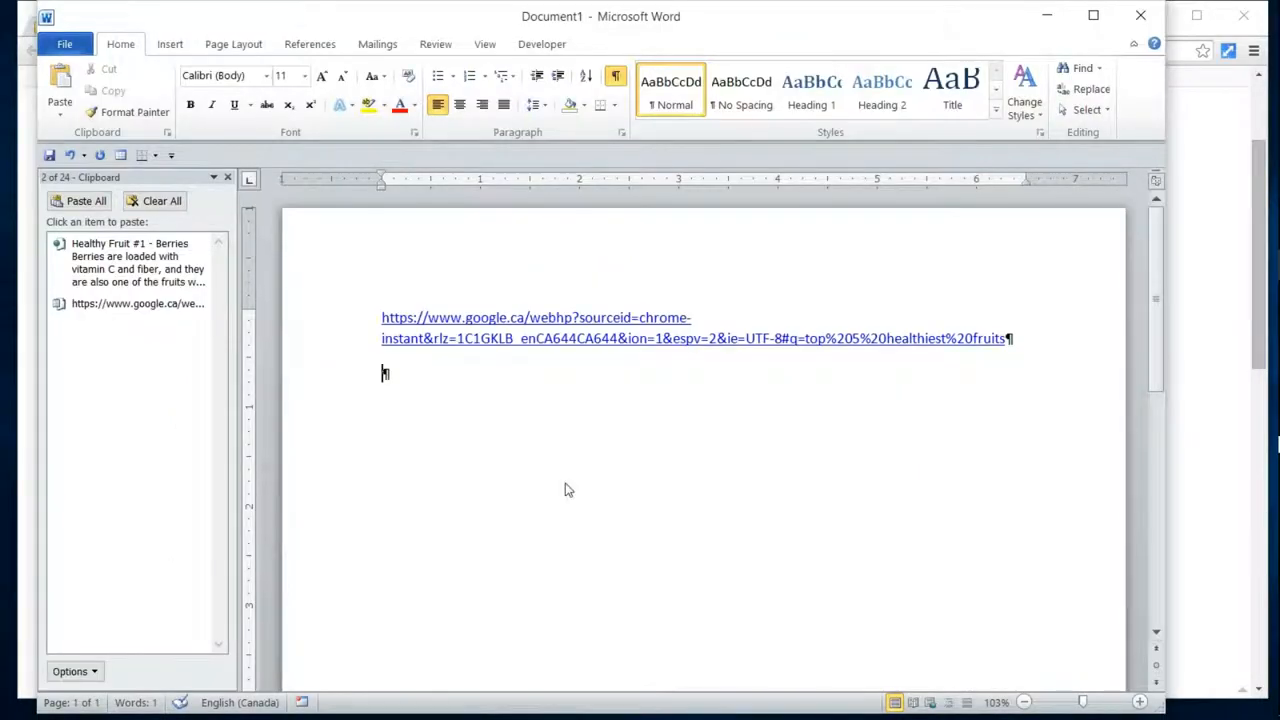
Step: Paste the berries passage, then the FitWatch article address on a new line below it
left_click(138, 262)
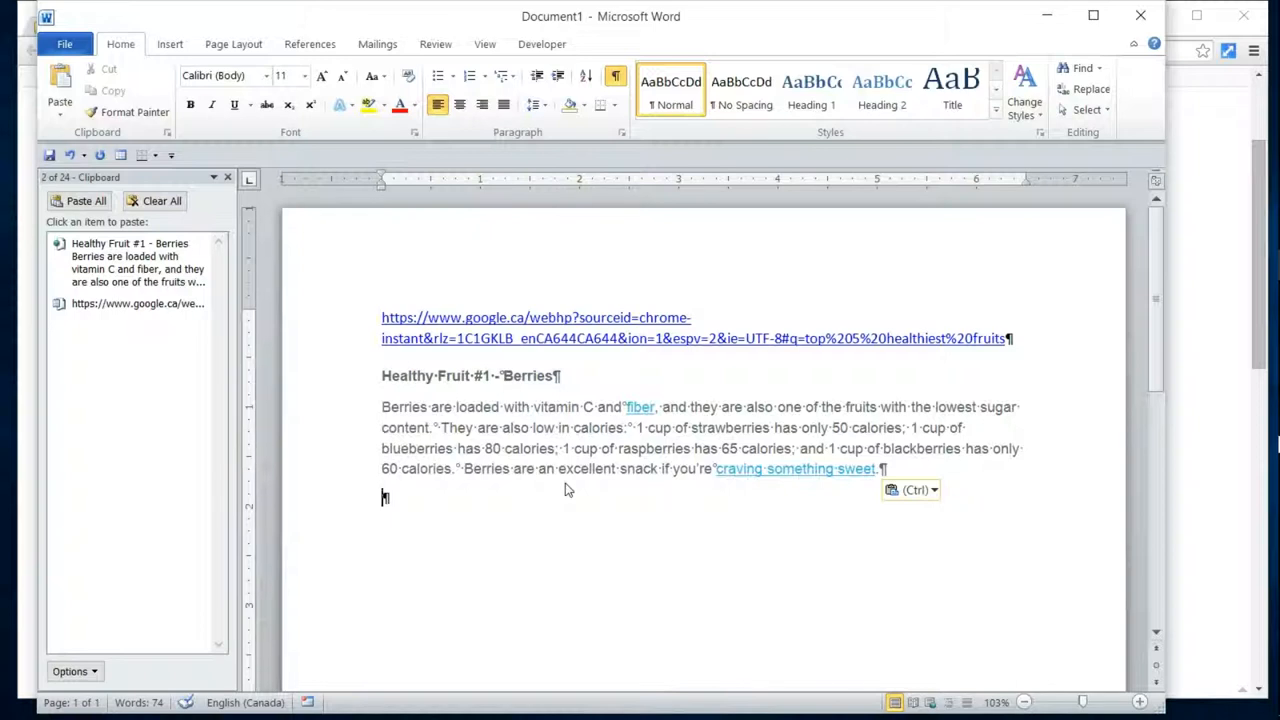
left_click(562, 26)
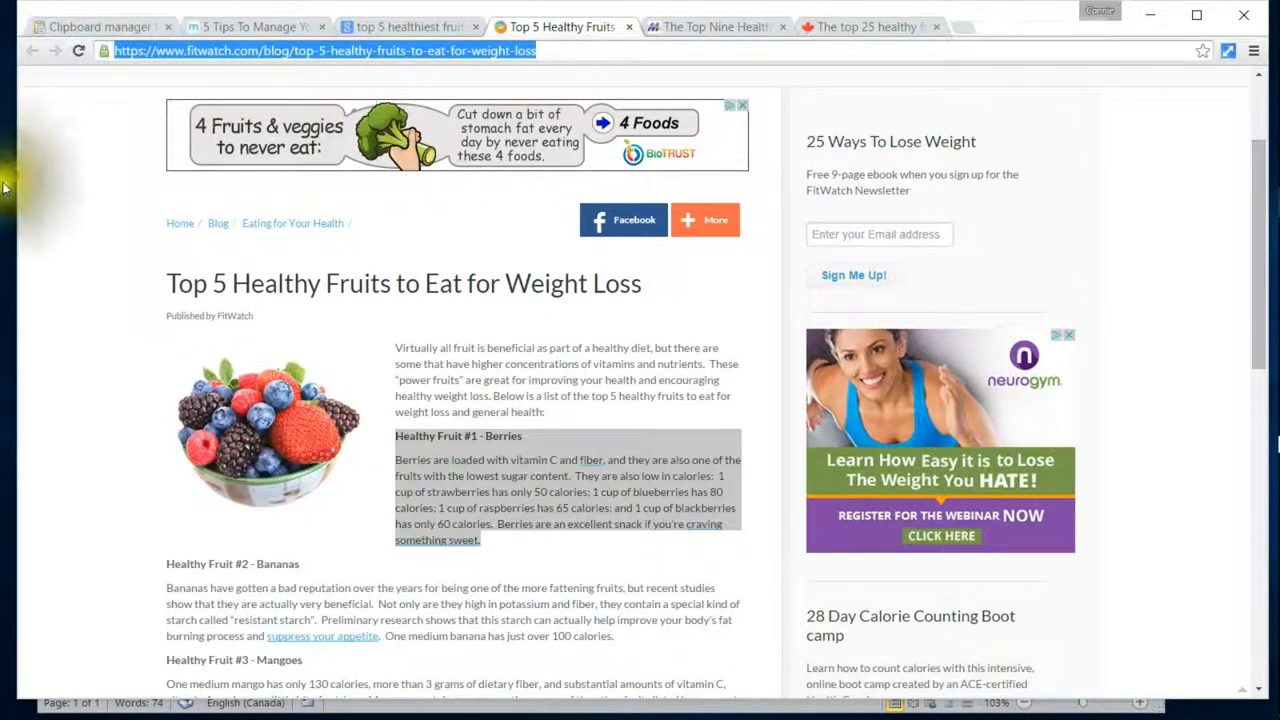
mouse_move(30, 172)
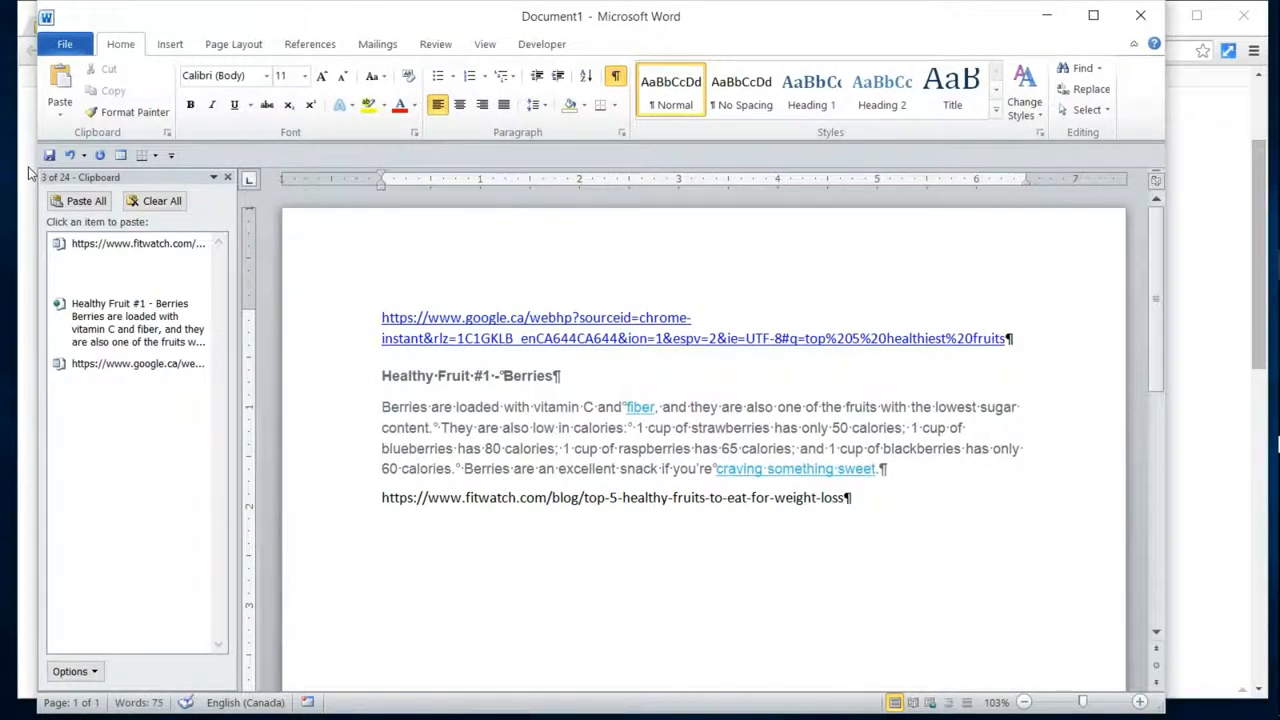
key("enter")
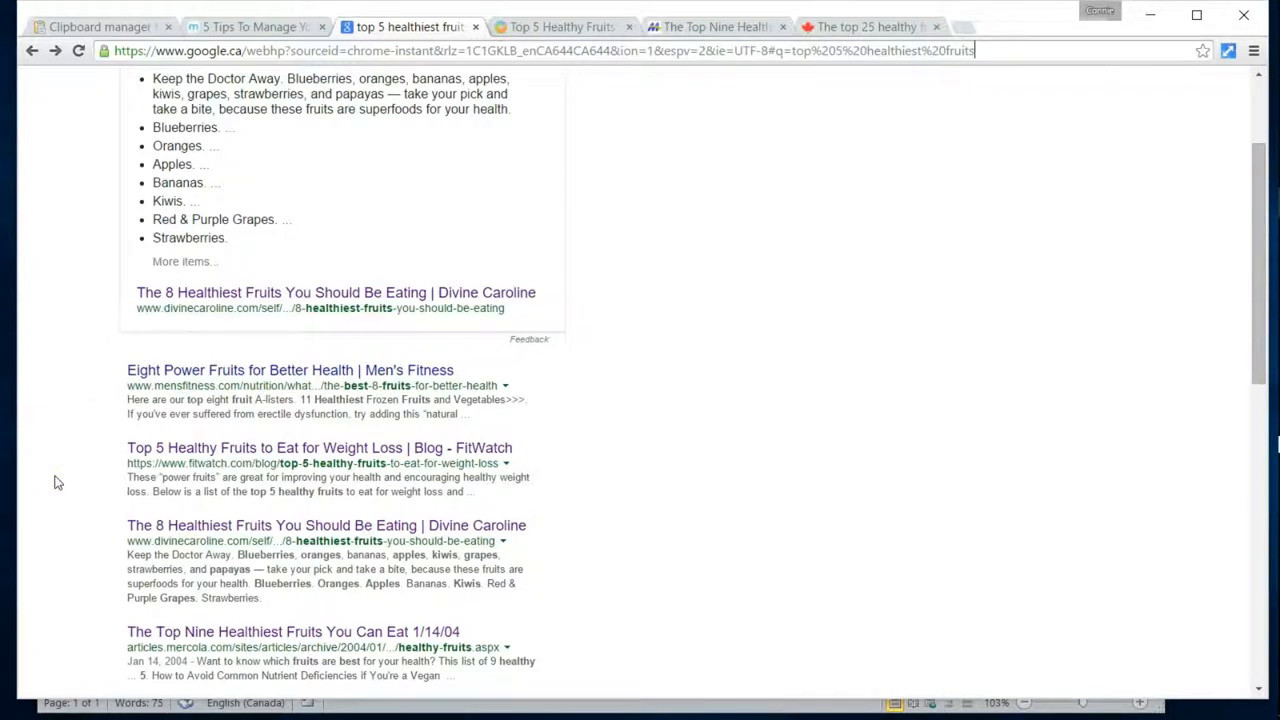
Step: Copy the sugar-consumption paragraph from the Mercola article and paste it with its URL into the document
left_click(292, 632)
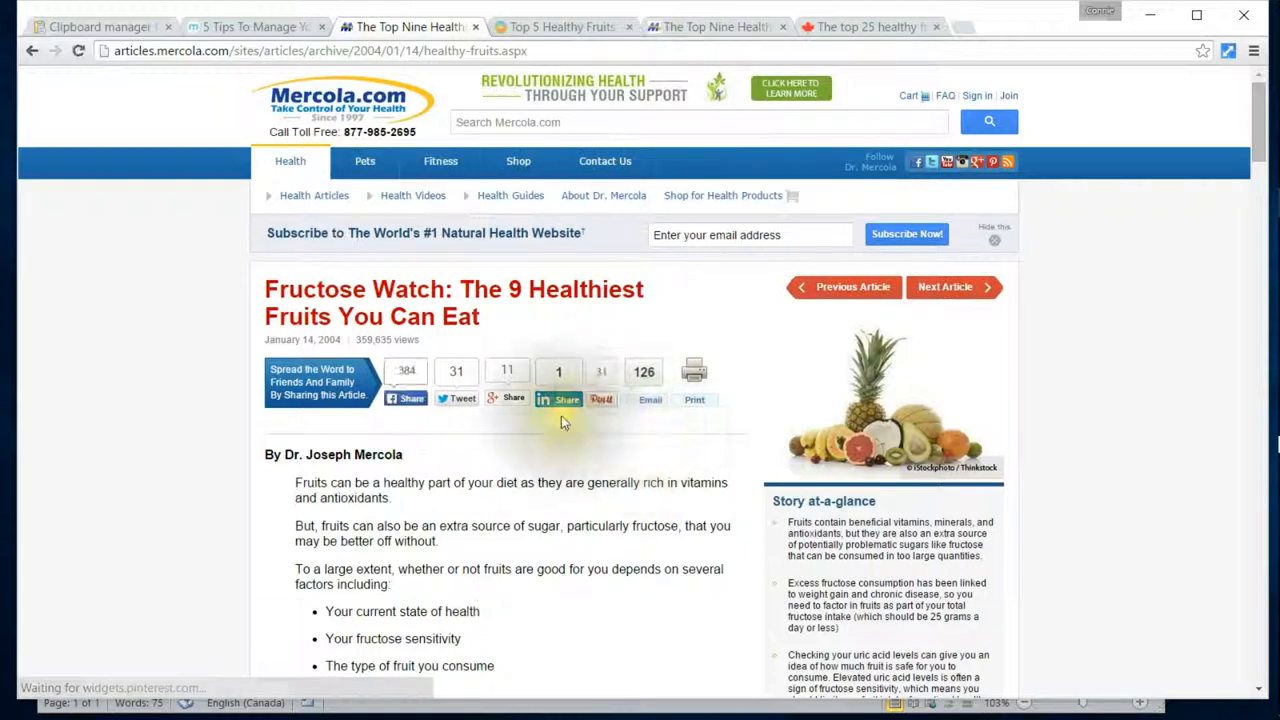
scroll("down", 3)
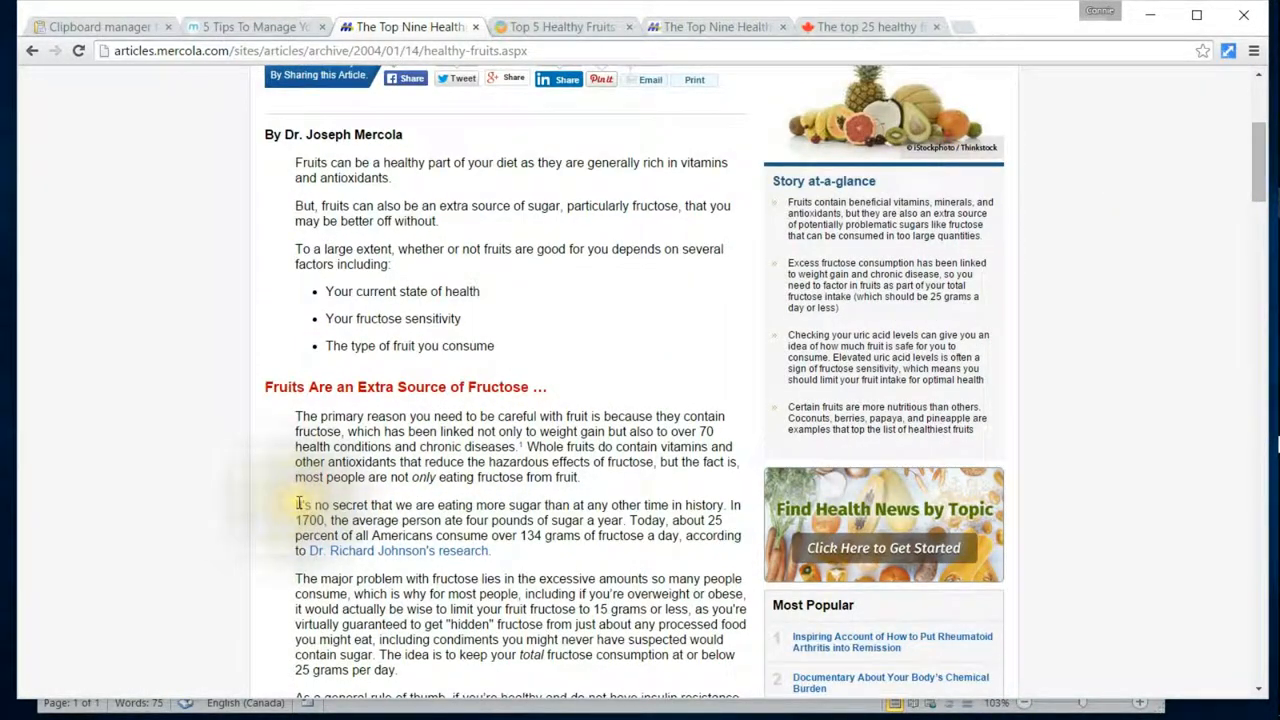
left_click_drag(296, 504, 490, 550)
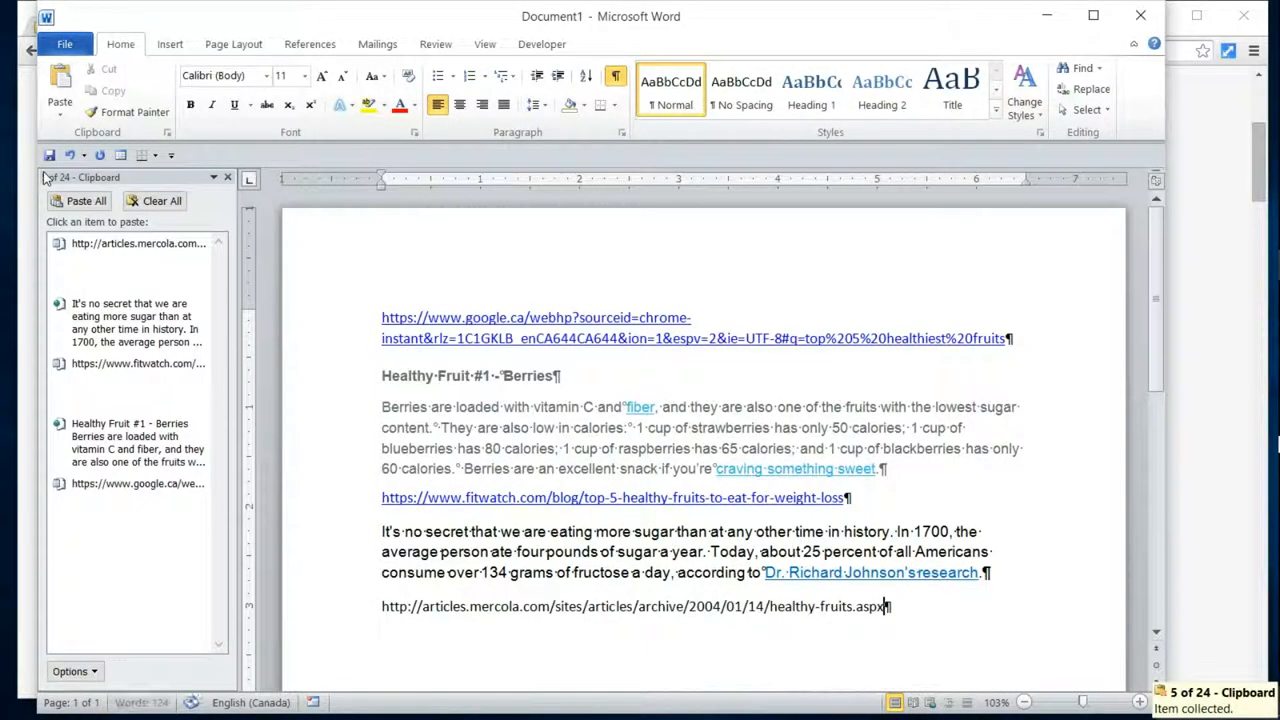
key("enter")
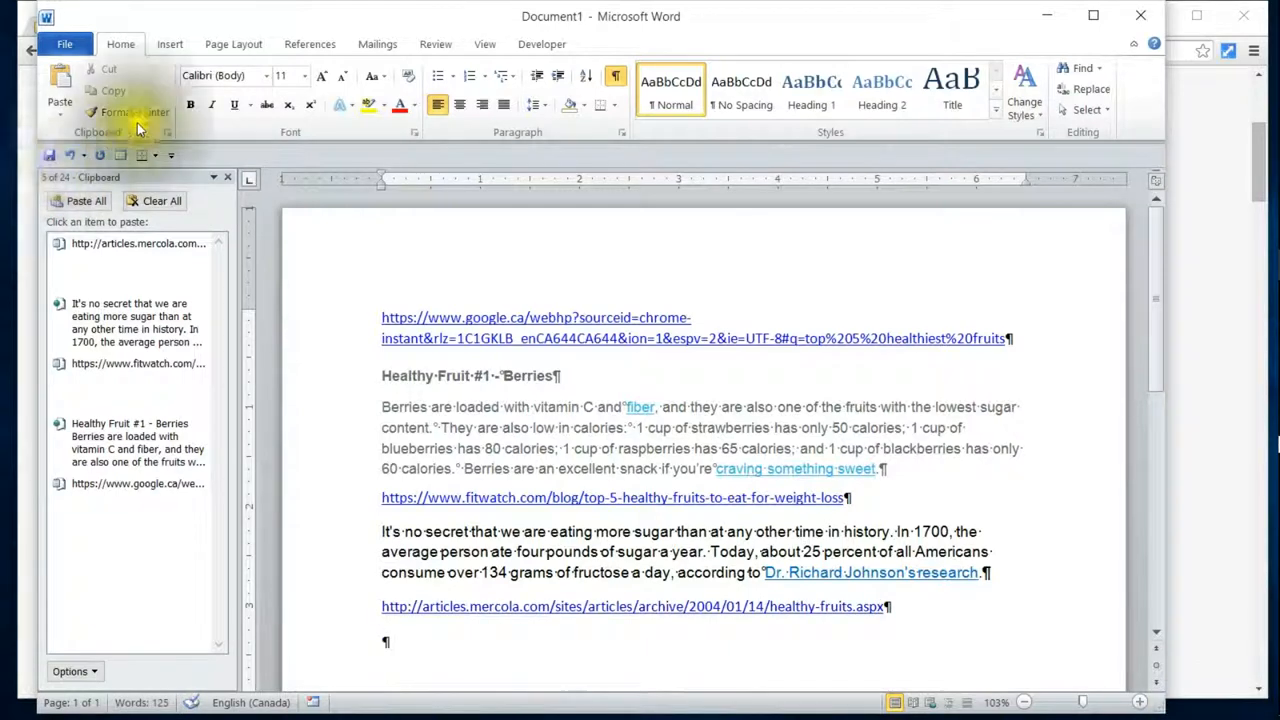
left_click(136, 442)
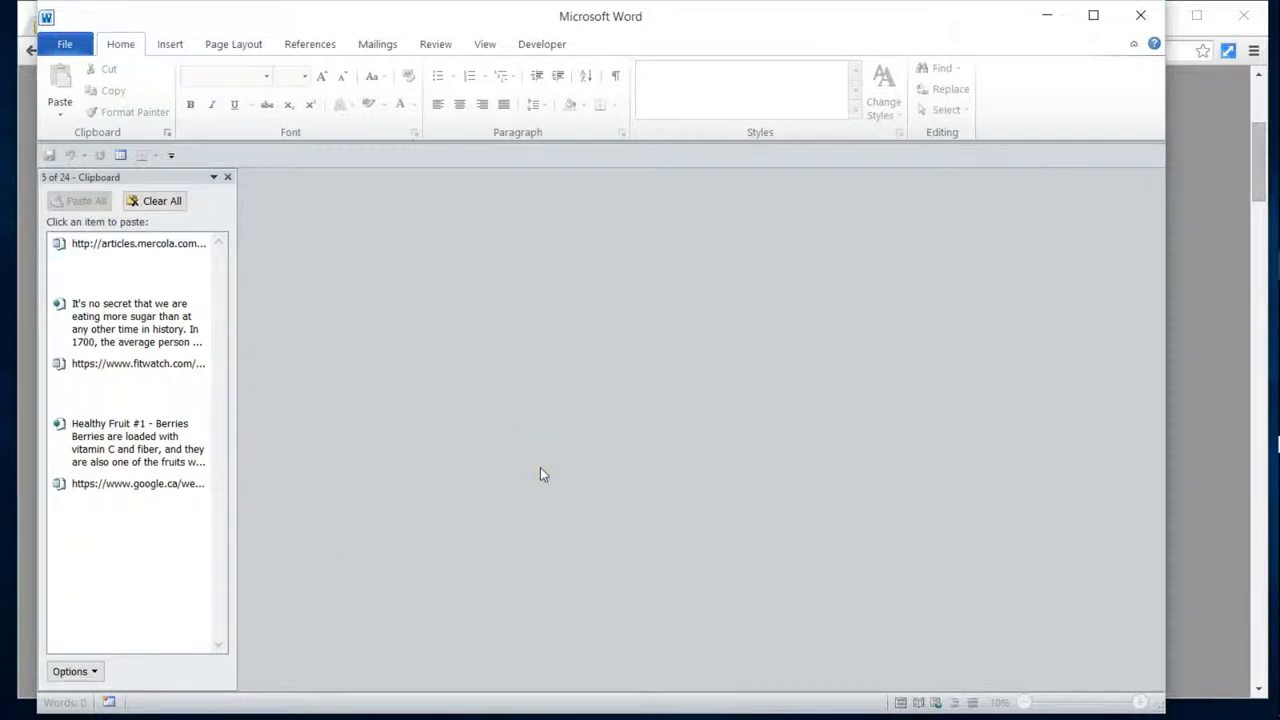
mouse_move(546, 452)
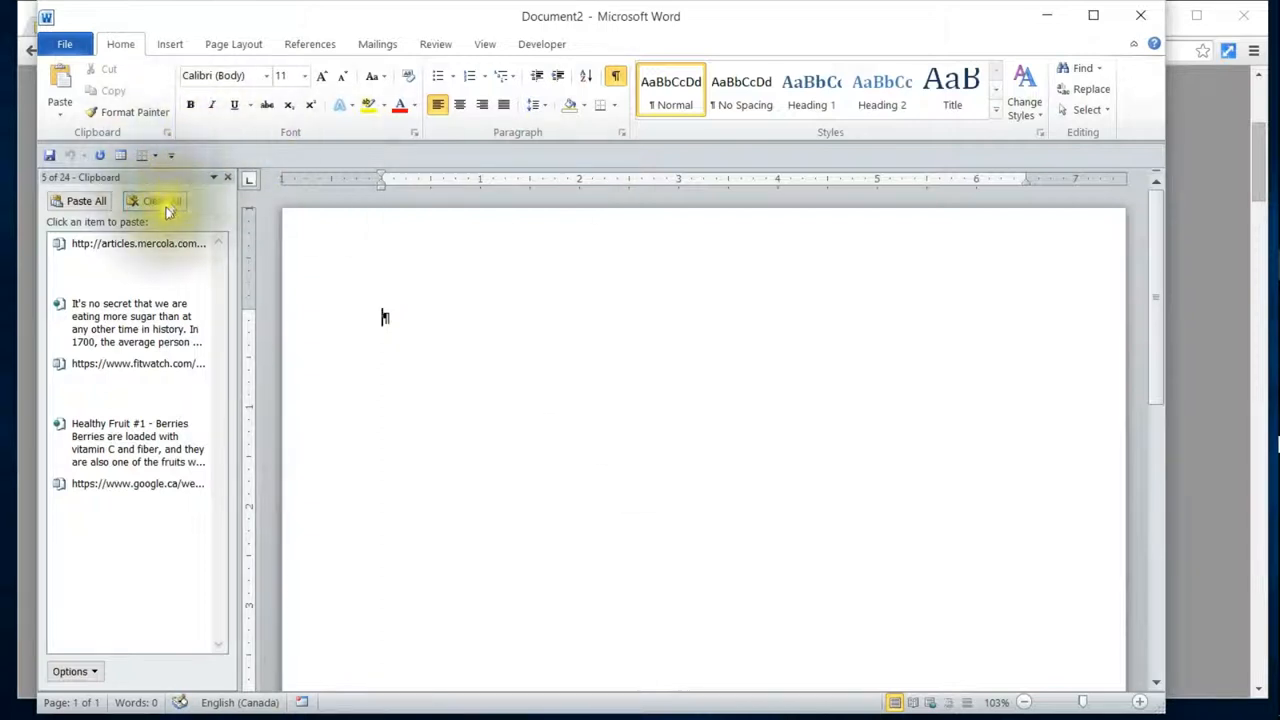
Step: Start a new blank Word document from the File menu
left_click(156, 200)
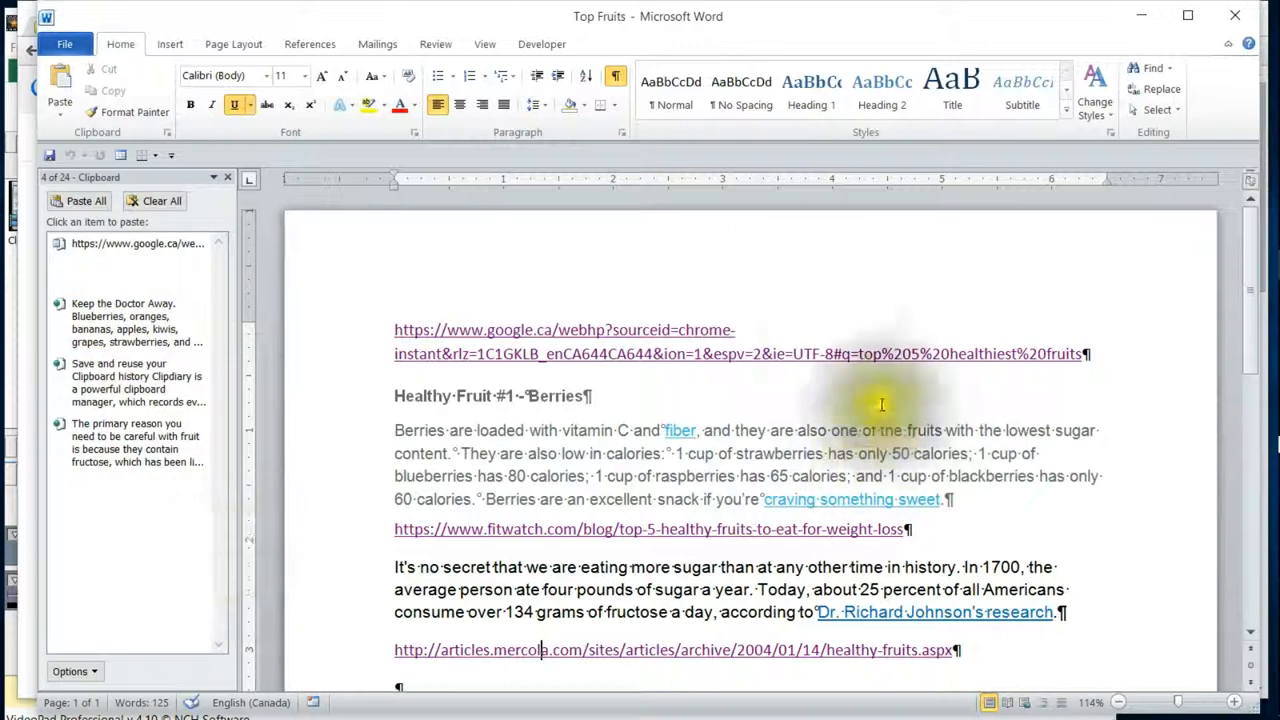
mouse_move(690, 144)
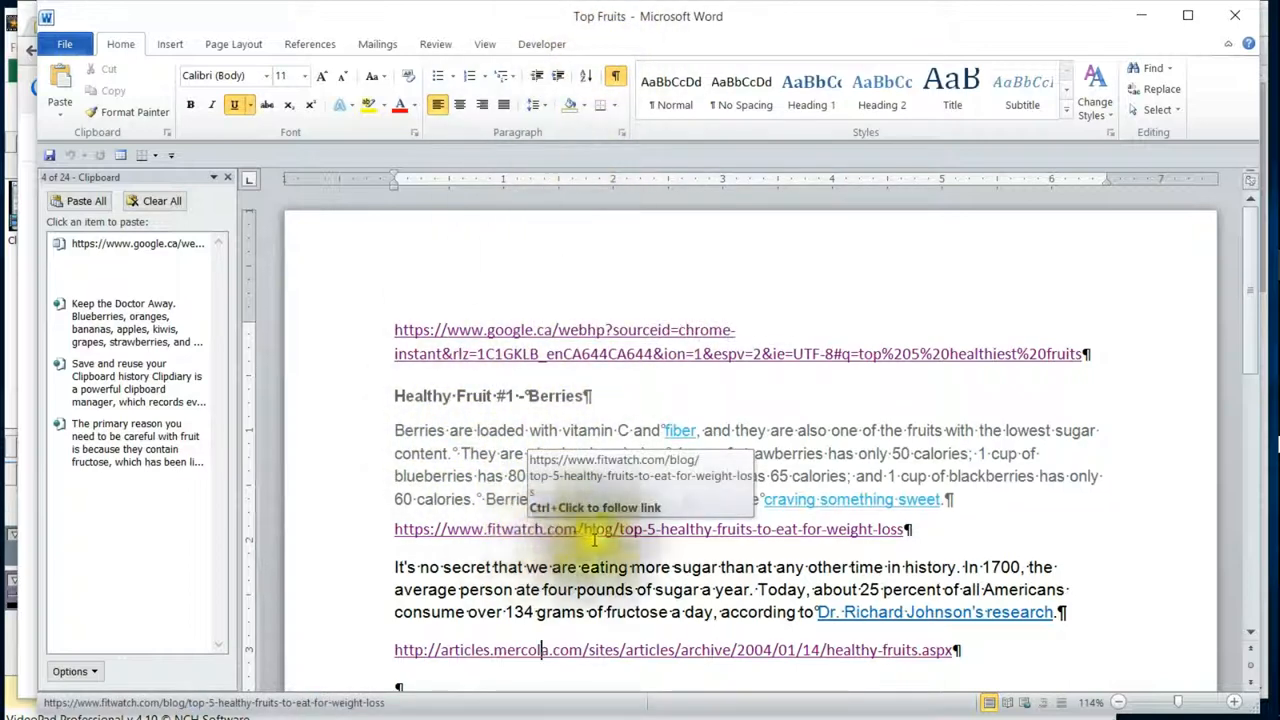
mouse_move(604, 650)
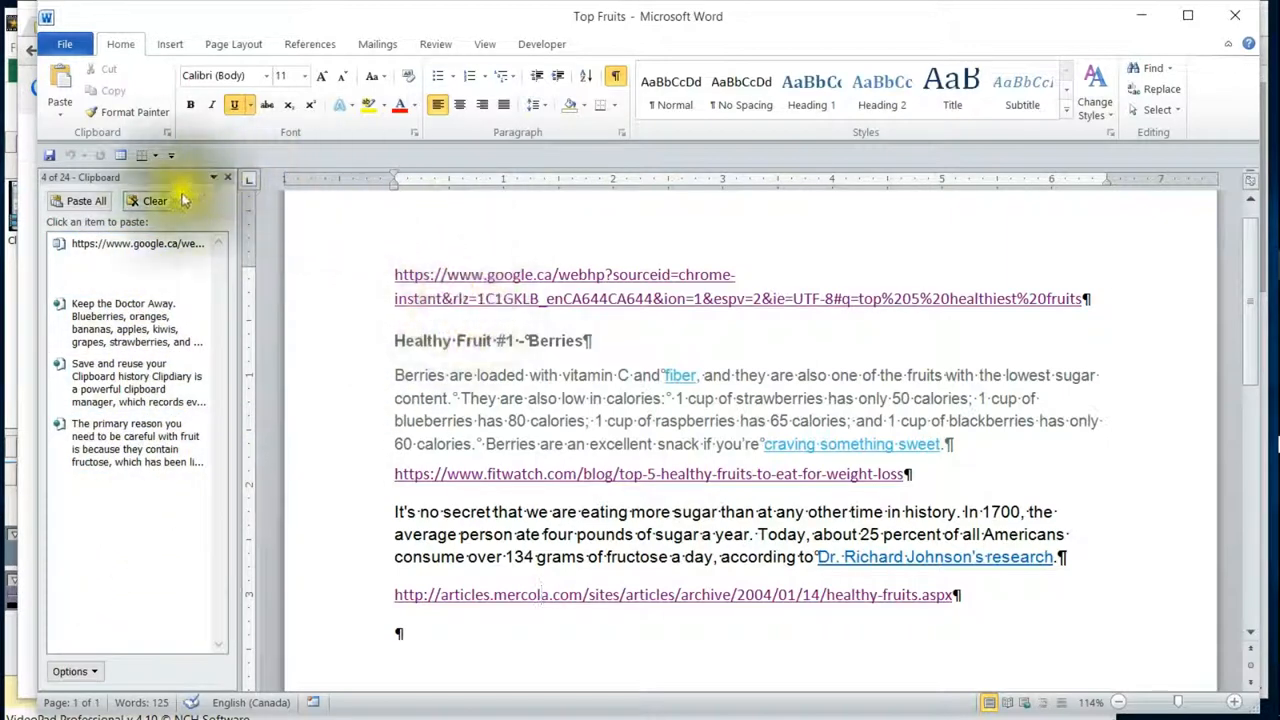
Step: Clear all collected items from Word's Clipboard pane
left_click(156, 200)
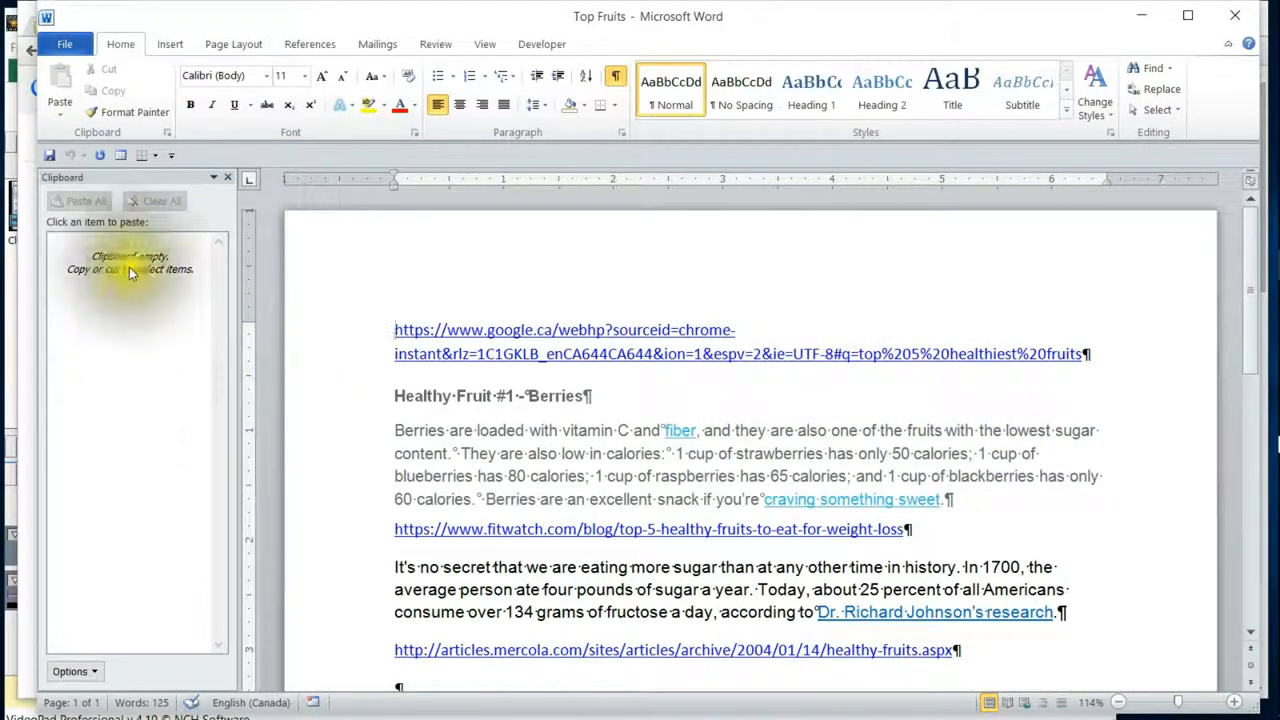
mouse_move(680, 430)
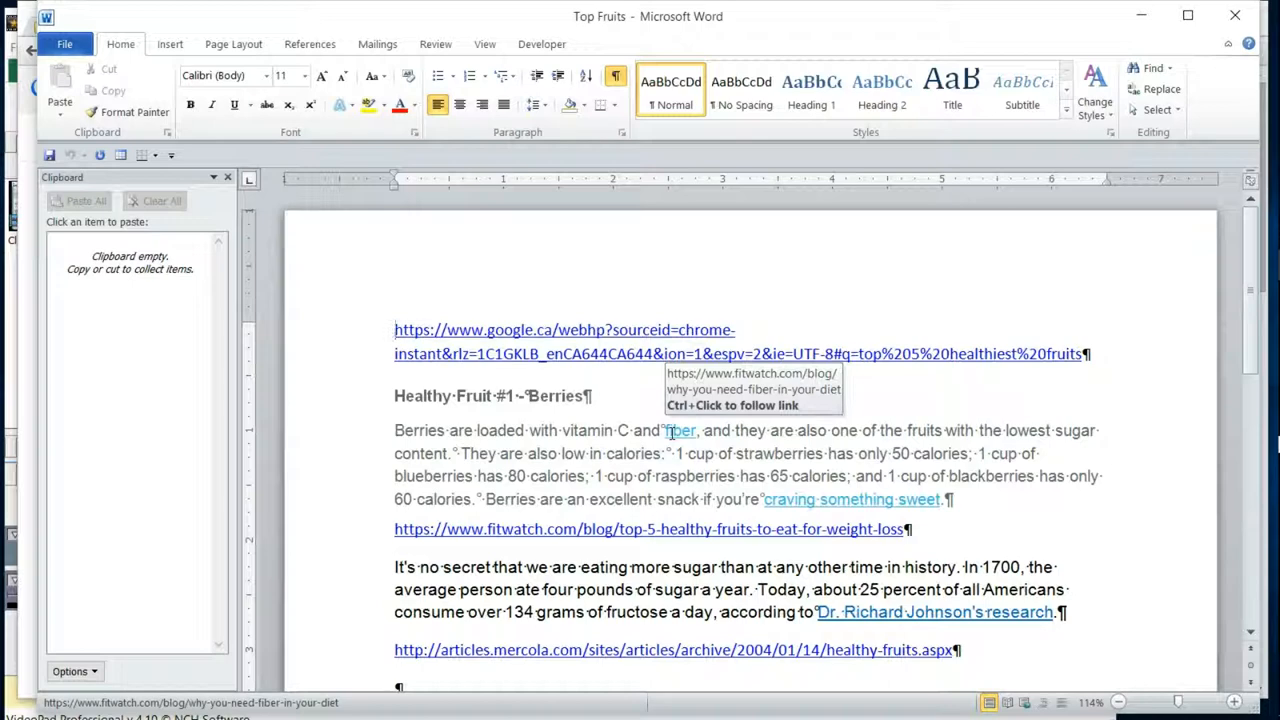
left_click(396, 330)
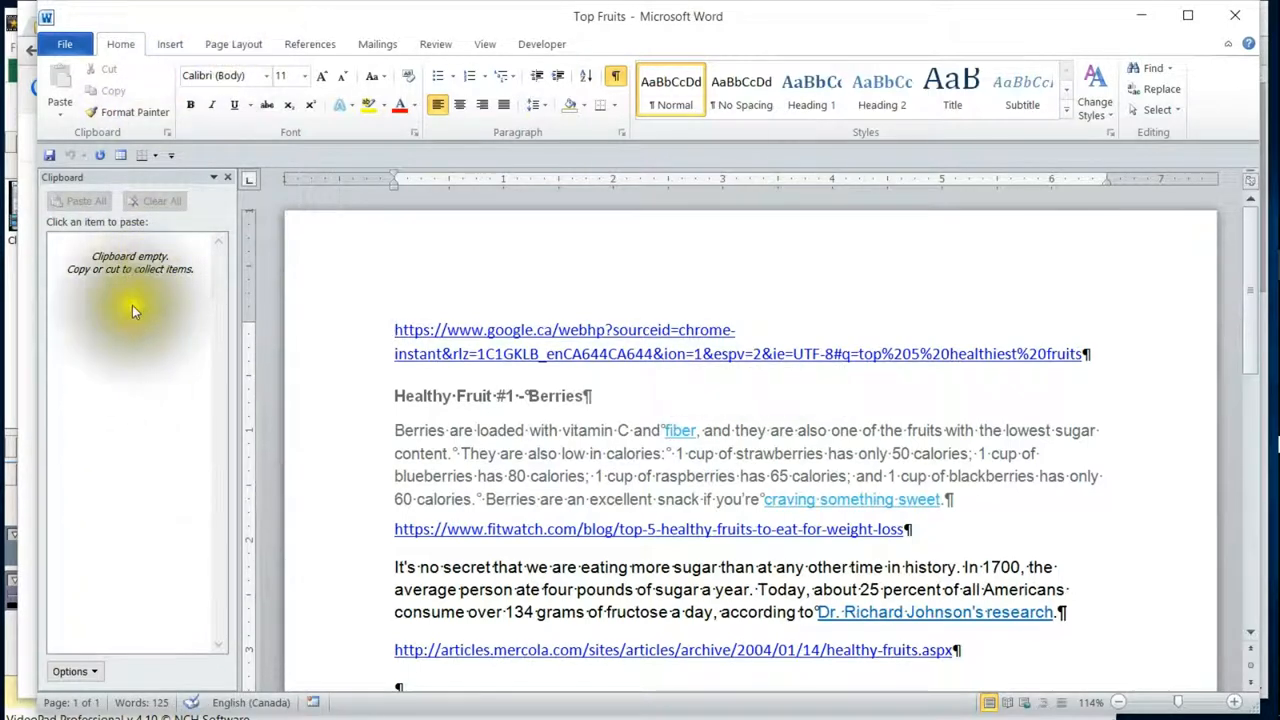
mouse_move(750, 486)
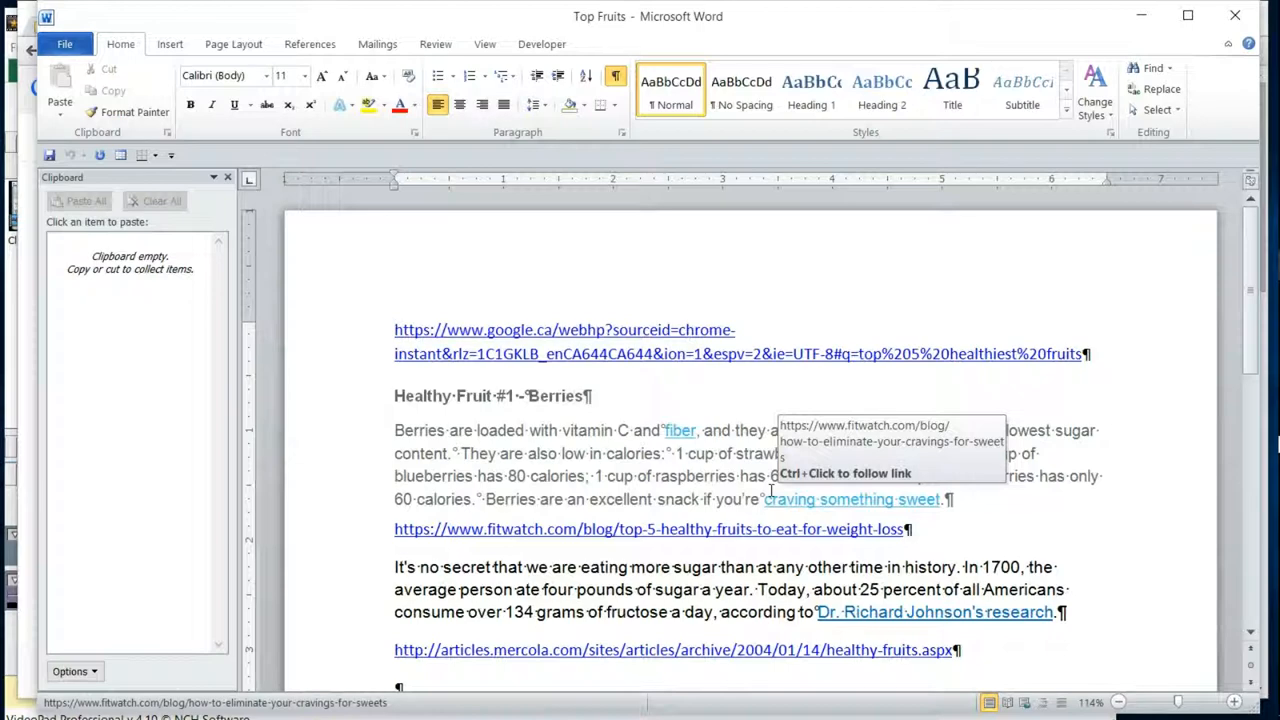
mouse_move(856, 310)
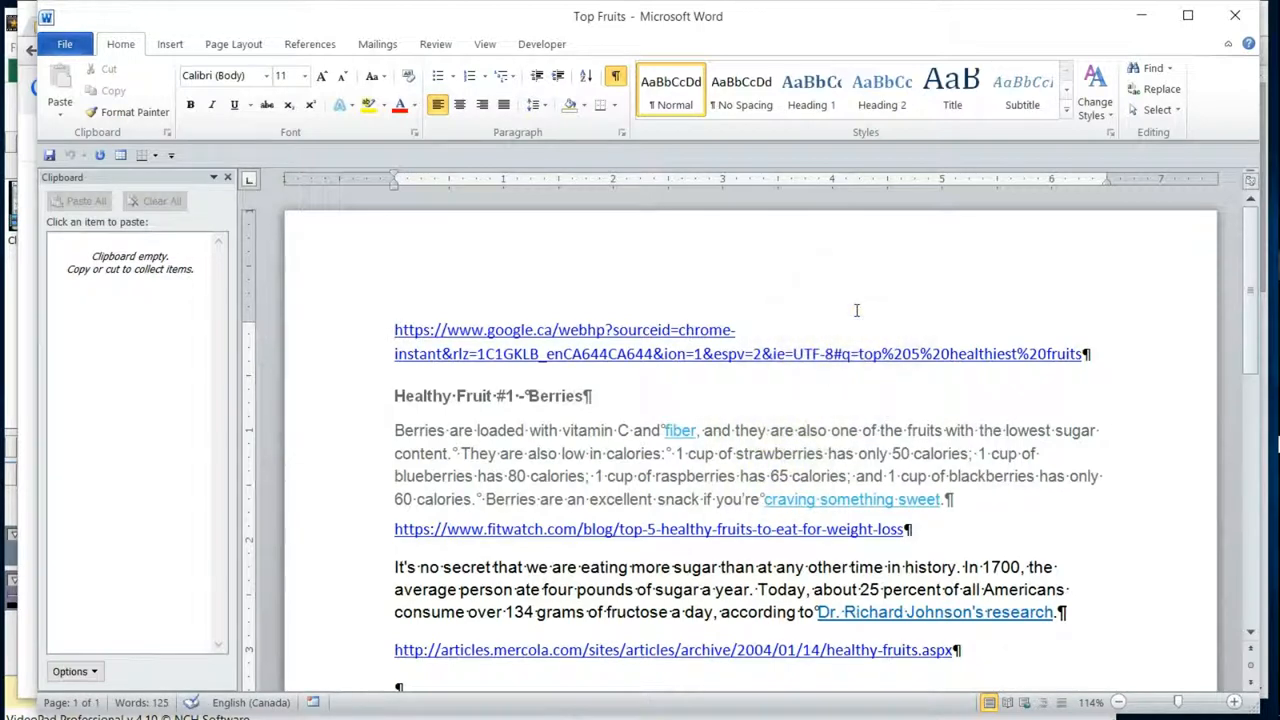